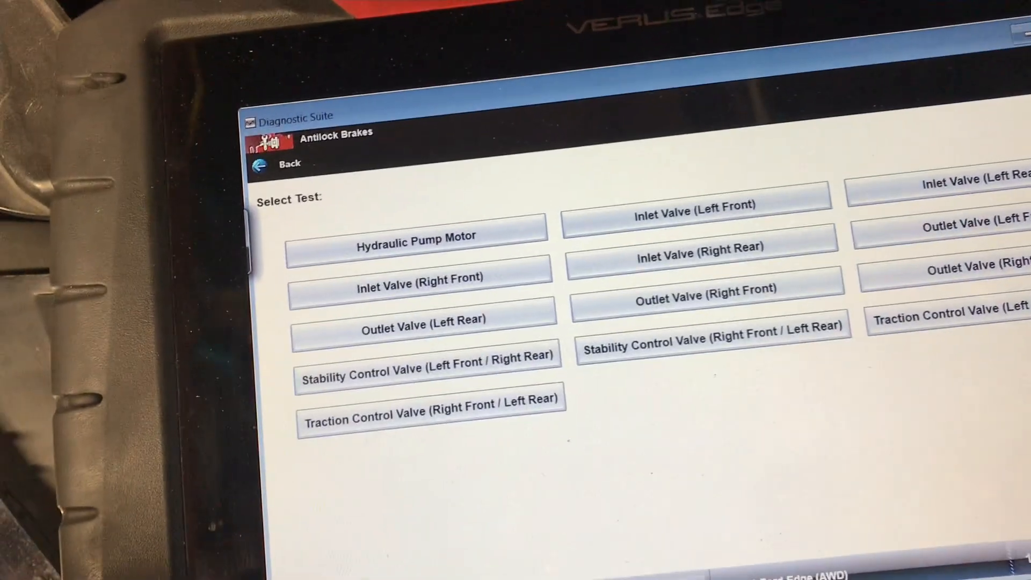
Leave the ABS functional test list, passing through the ABS main menu to the System Menu.
left_click(276, 164)
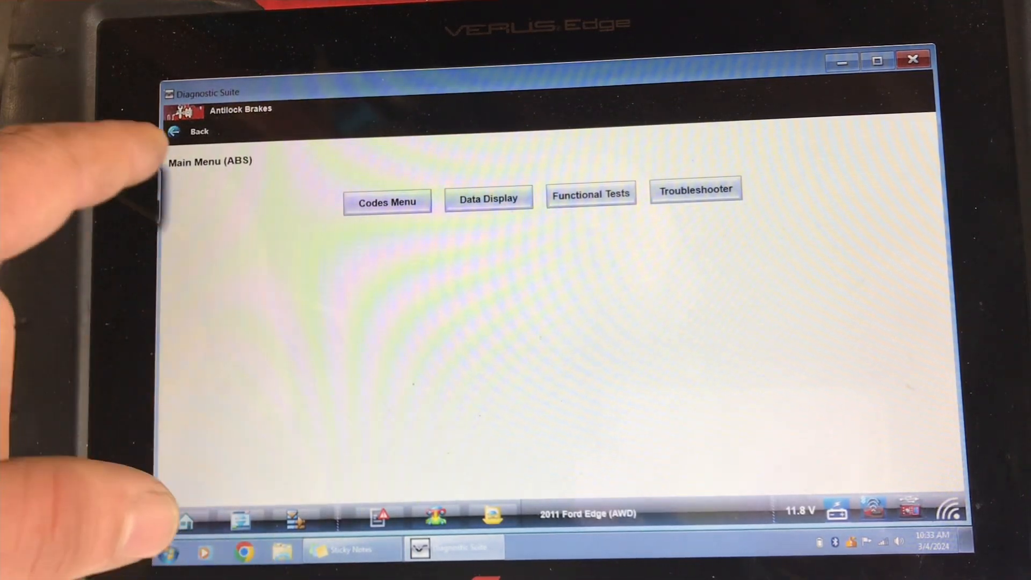
left_click(192, 132)
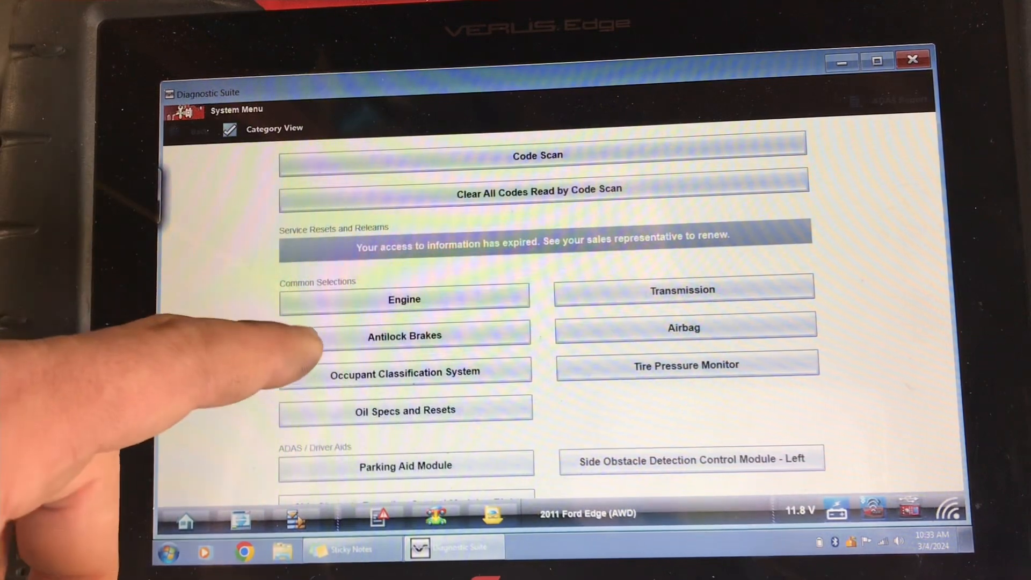
Open Antilock Brakes, then Codes Menu, acknowledging the Continuous Memory Codes key-on notice.
left_click(404, 335)
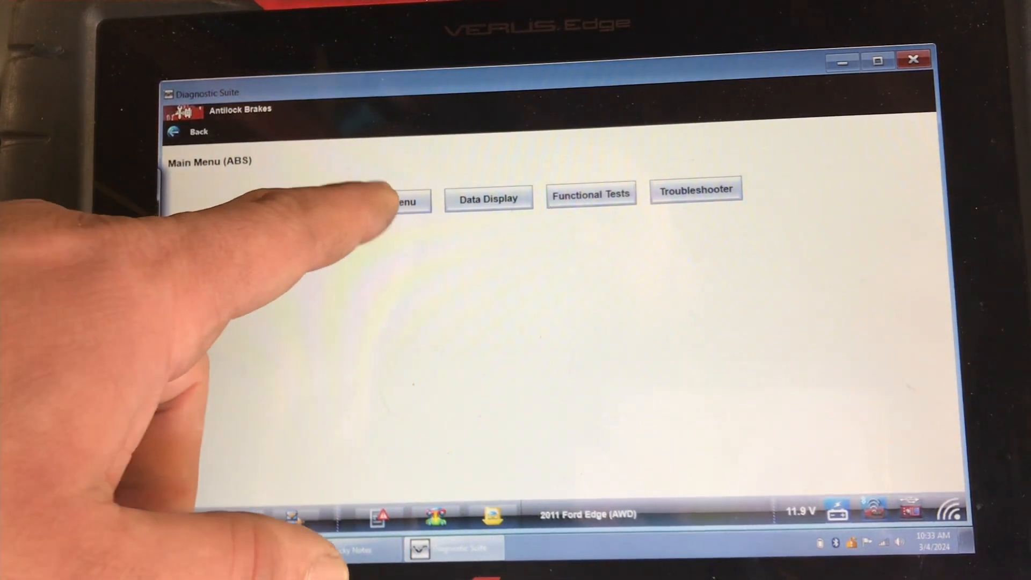
left_click(401, 199)
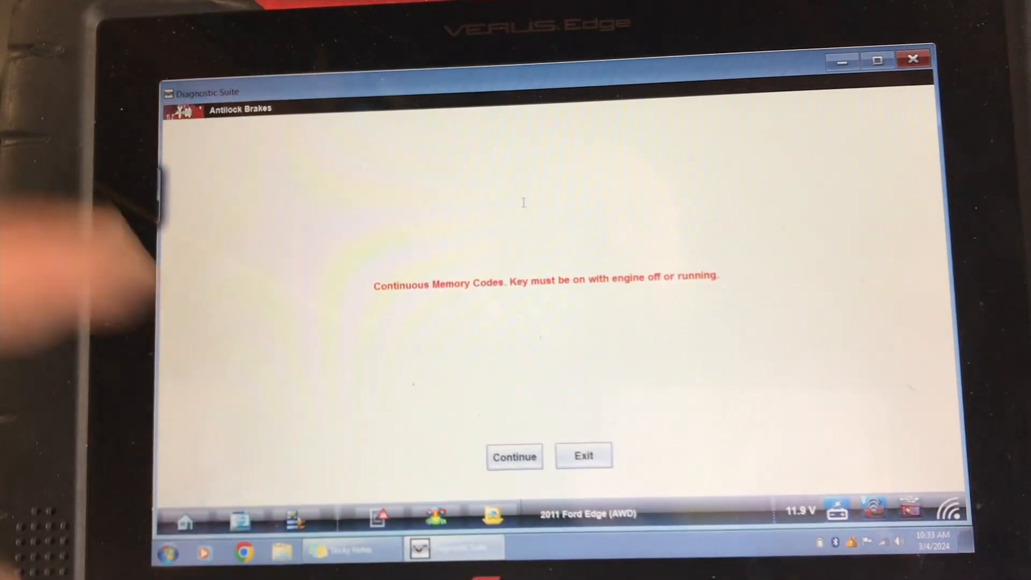
left_click(515, 456)
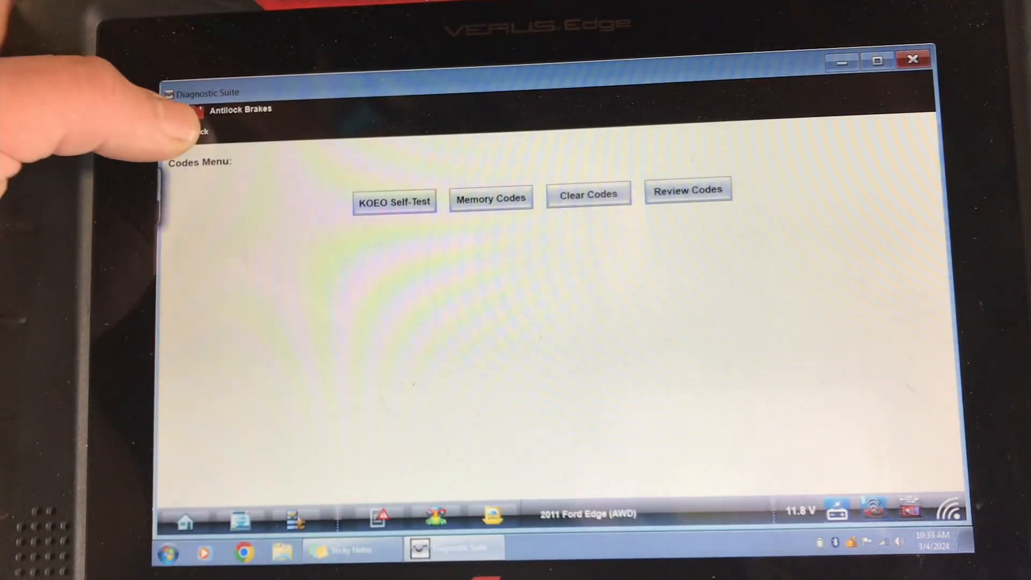
Go back to Main Menu (ABS) and open Functional Tests for pump and valve tests.
left_click(190, 132)
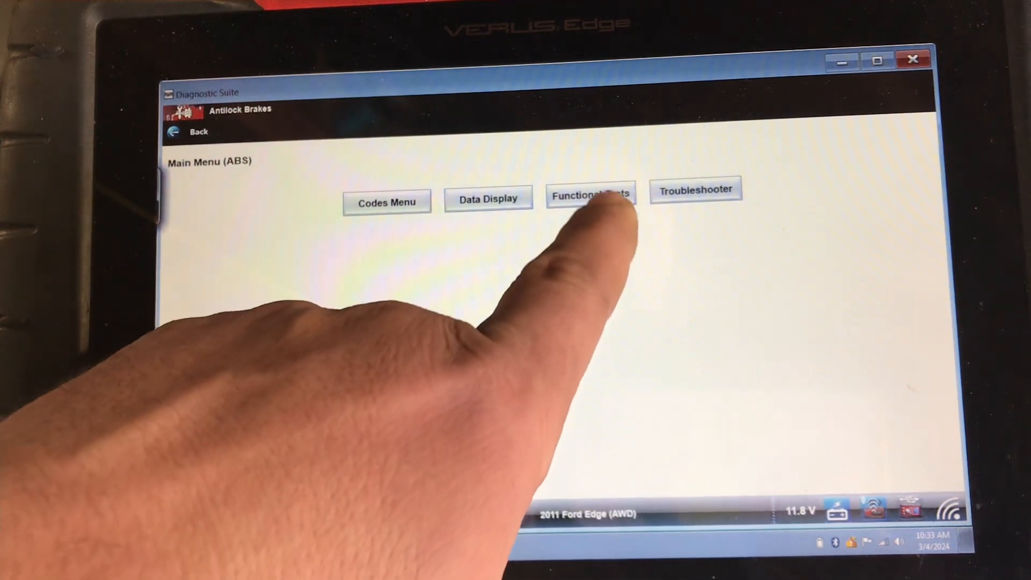
left_click(589, 194)
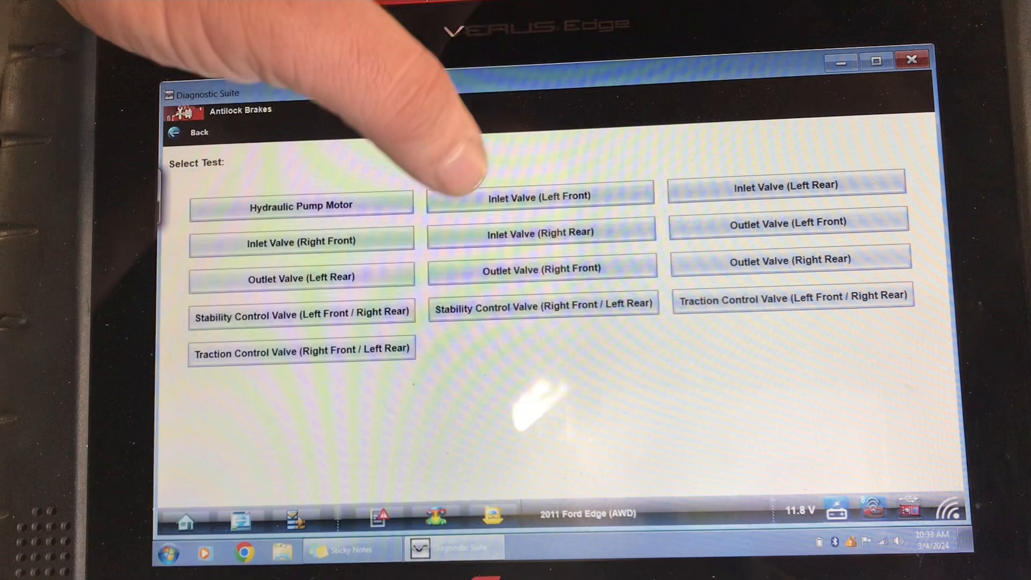
Start the Inlet Valve (Left Front) test and toggle the commanded valve state twice.
left_click(540, 196)
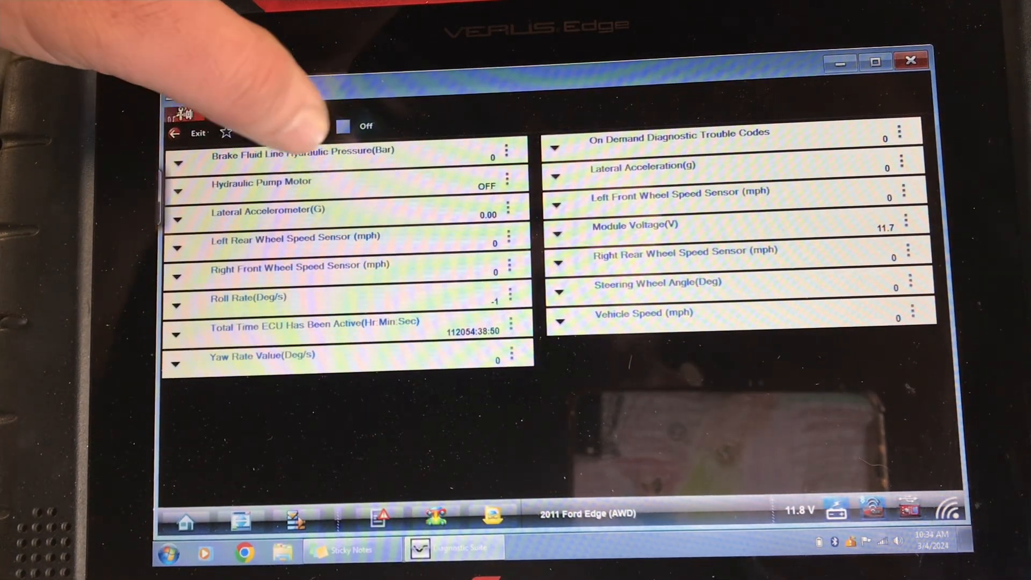
left_click(343, 126)
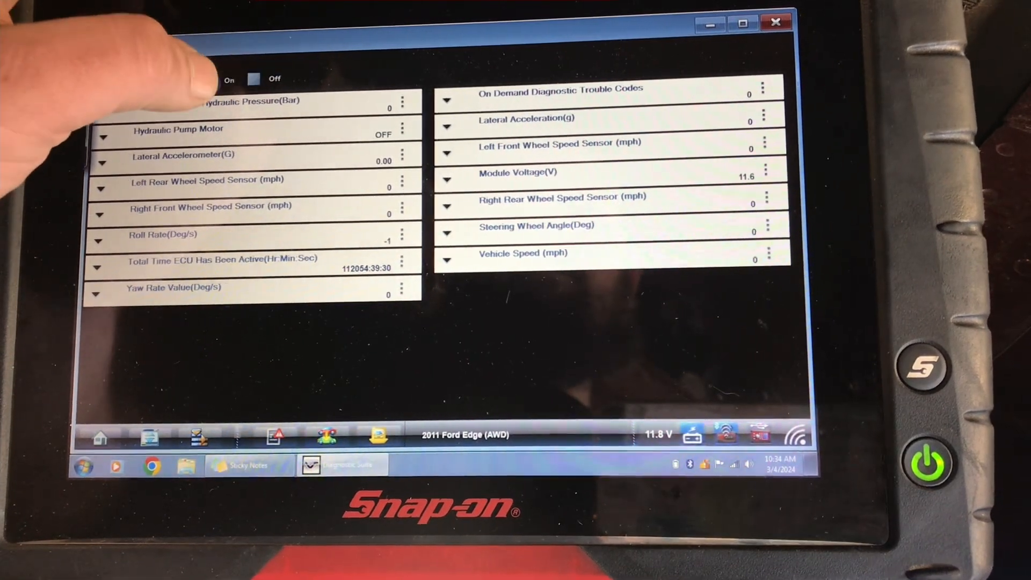
left_click(253, 79)
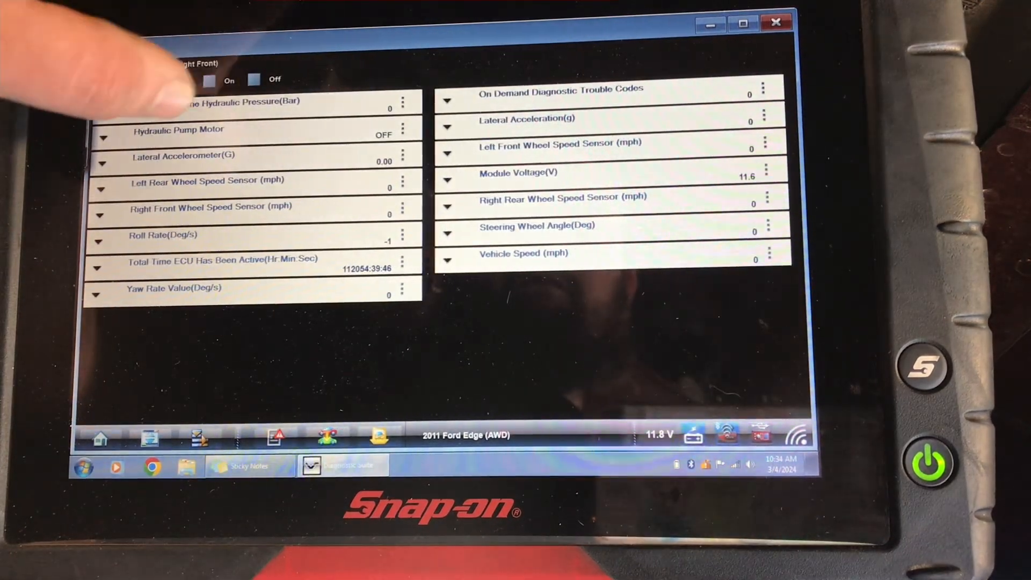
End the right front valve test and reach the Operator Action Test Completed screen.
left_click(254, 80)
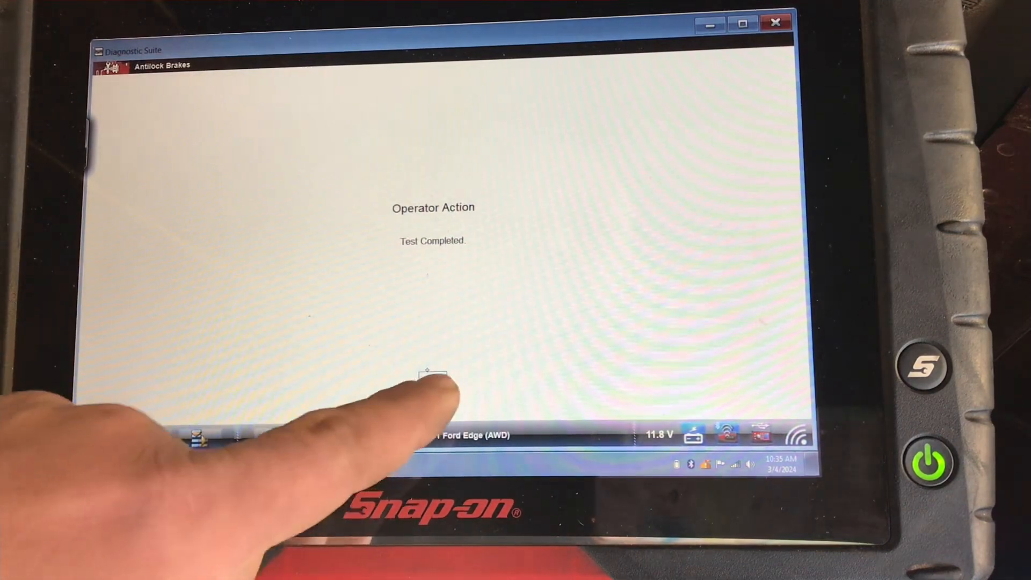
left_click(431, 374)
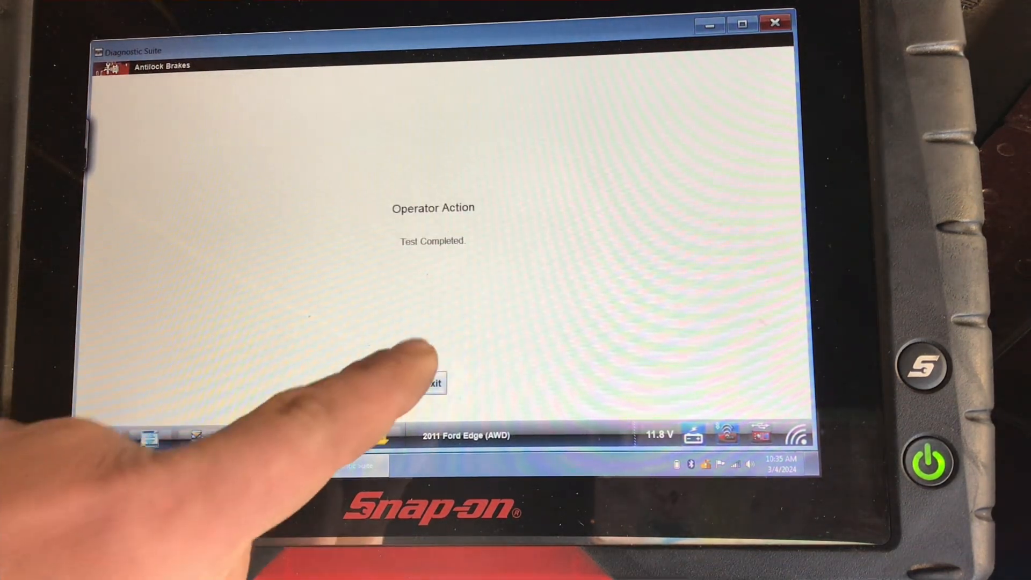
left_click(433, 382)
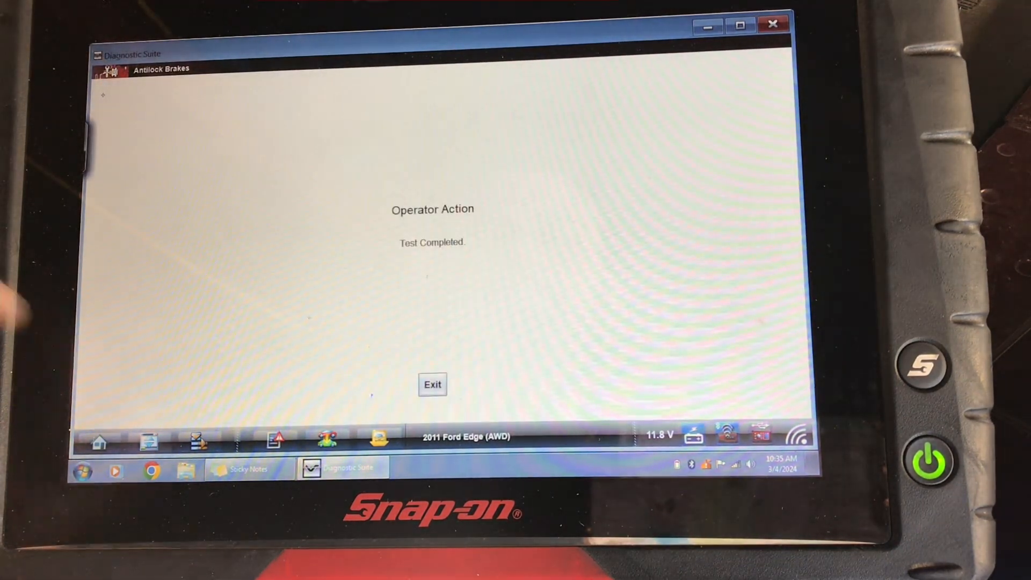
Exit the Test Completed notice to return to the right front outlet valve live data.
left_click(432, 384)
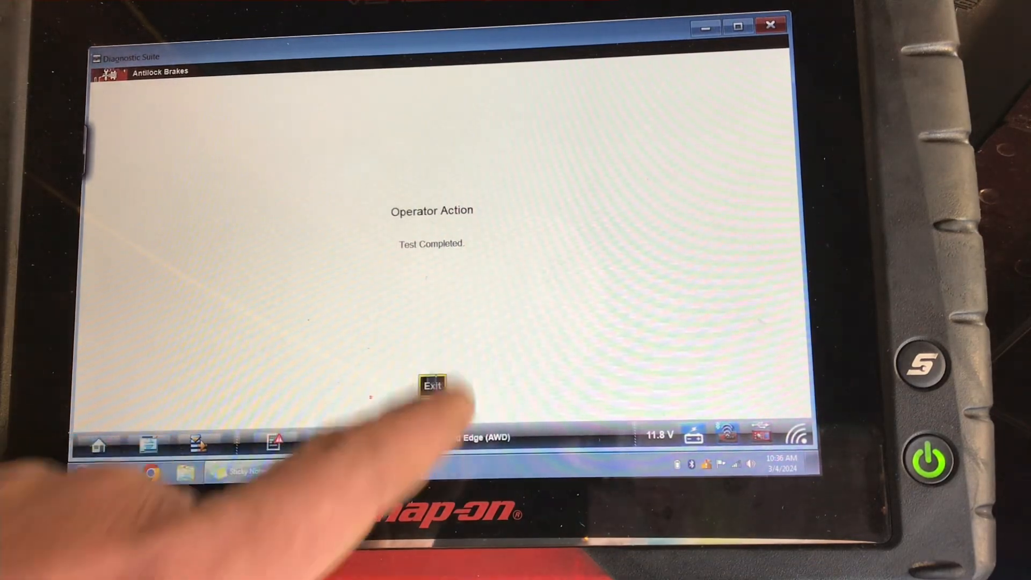
left_click(431, 385)
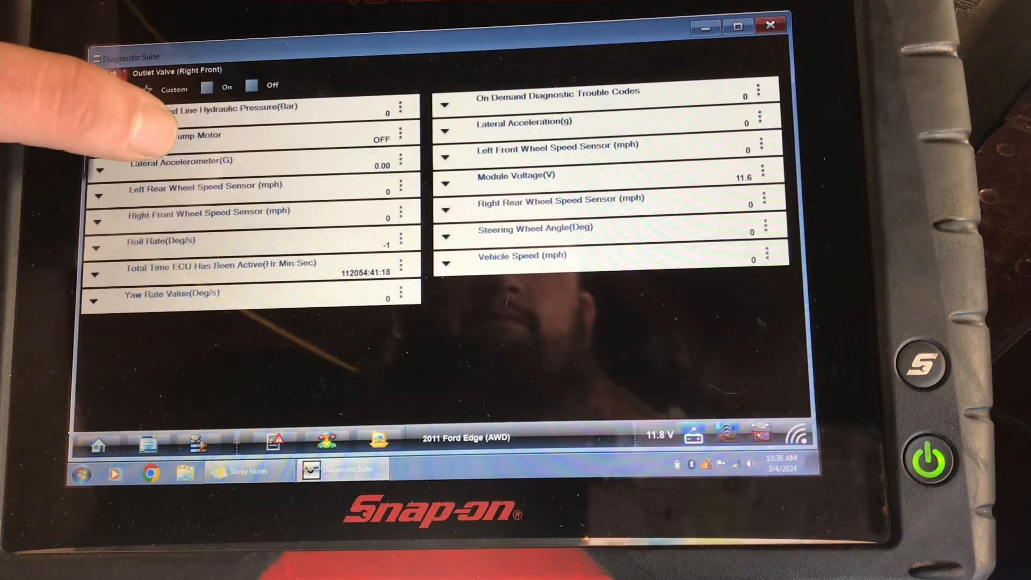
Exit the outlet valve test to Select Test and start the Inlet Valve (Left Rear) test.
left_click(252, 86)
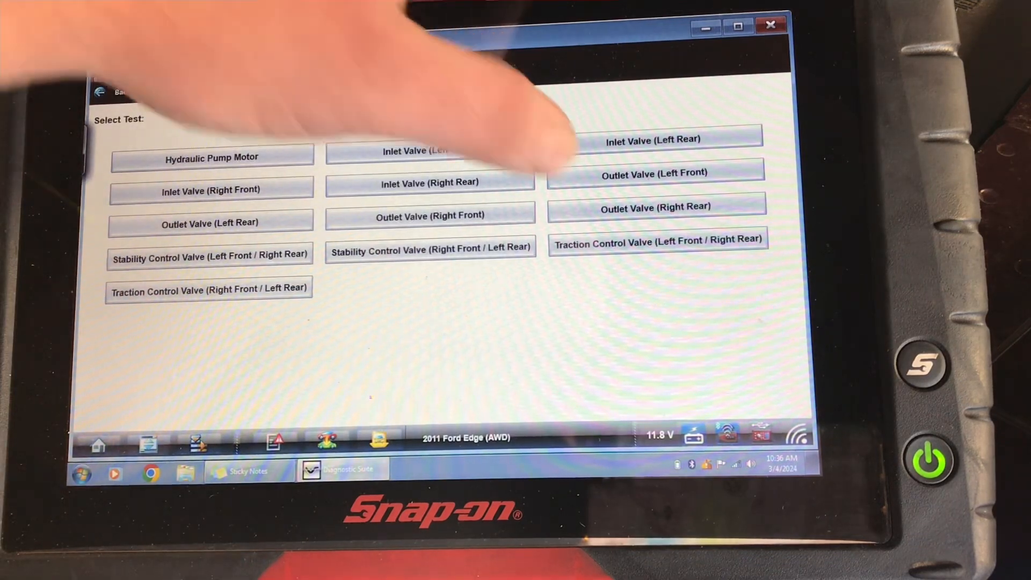
left_click(653, 139)
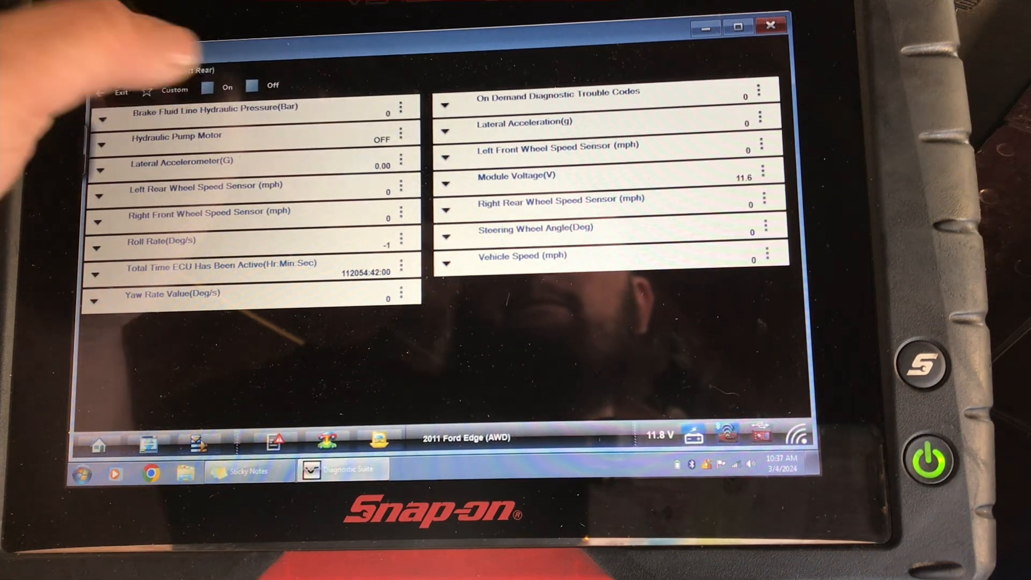
Exit the rear valve test and dismiss Test Completed to return to Select Test.
left_click(252, 86)
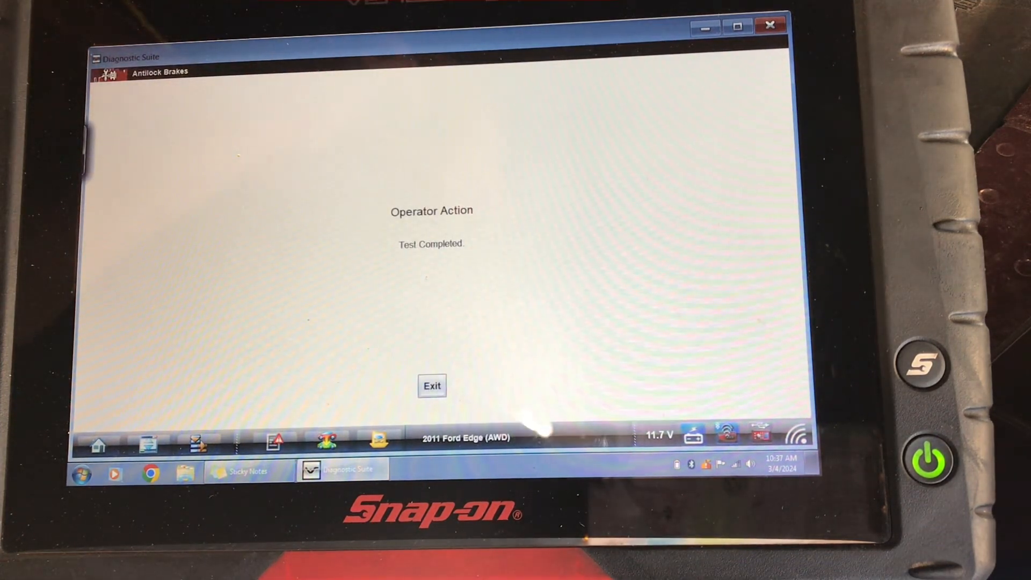
left_click(432, 386)
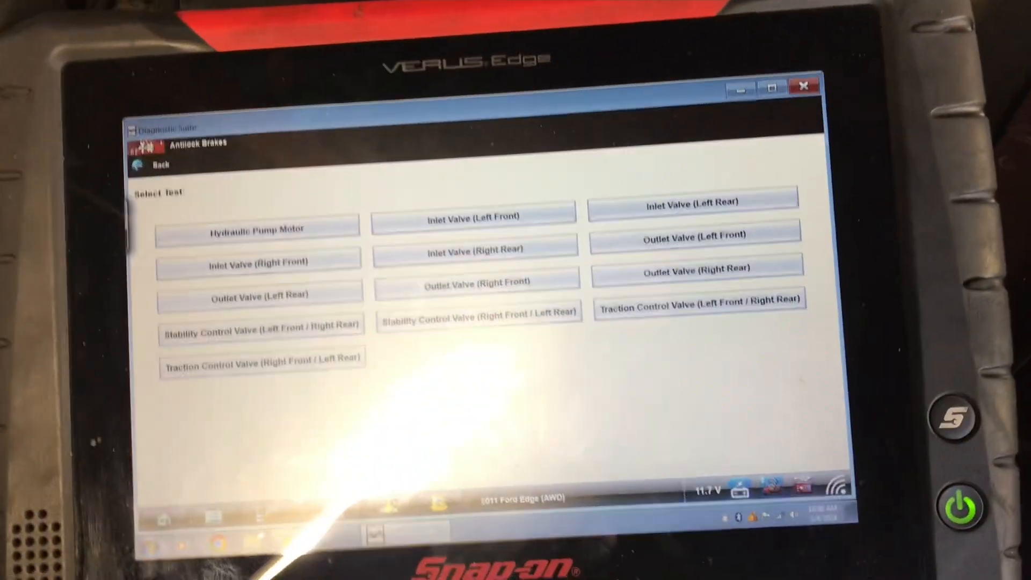